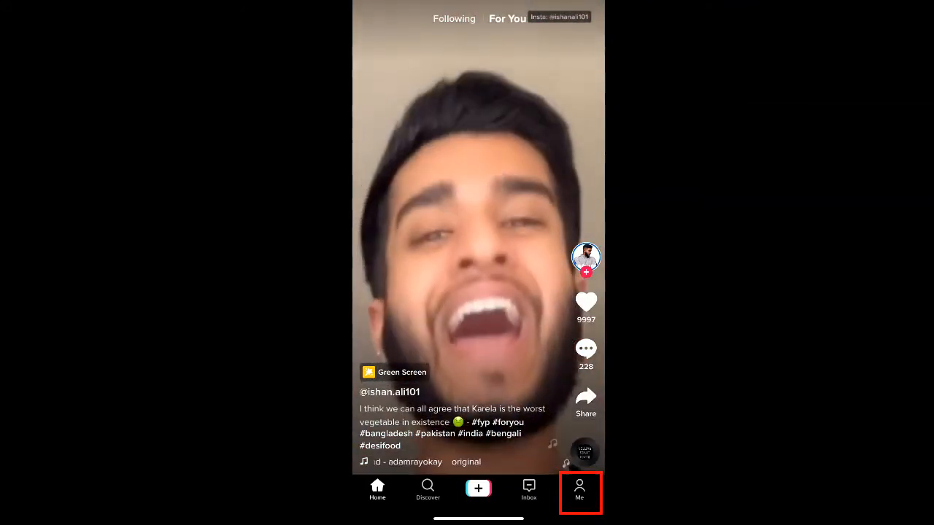
Switch from the For You feed to your own profile via the Me tab.
left_click(579, 489)
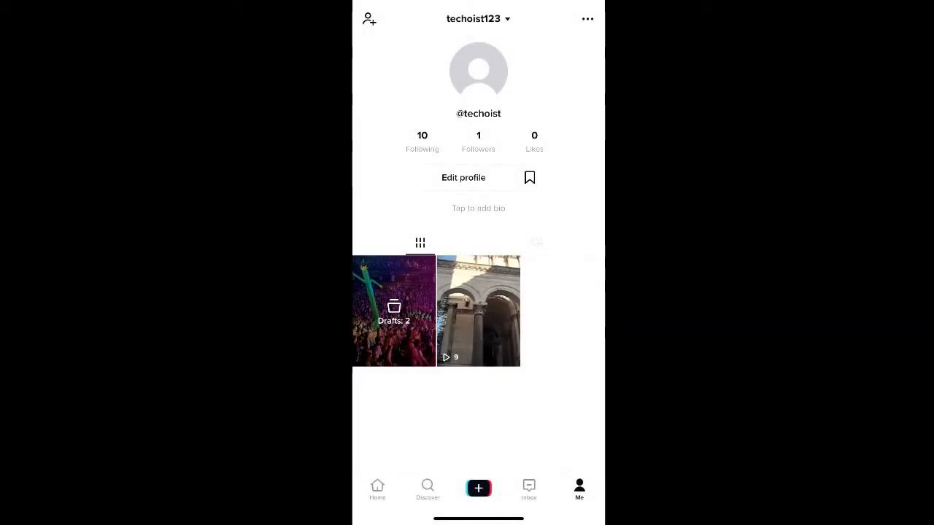
Open the 'Drafts: 2' folder in the profile video grid.
left_click(394, 310)
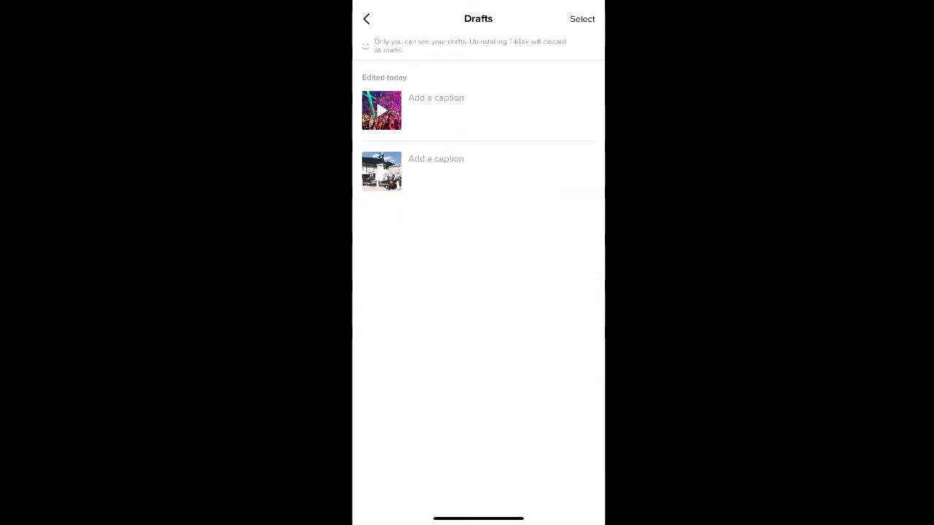
Reopen the first draft, the concert crowd video, in the editor.
left_click(381, 110)
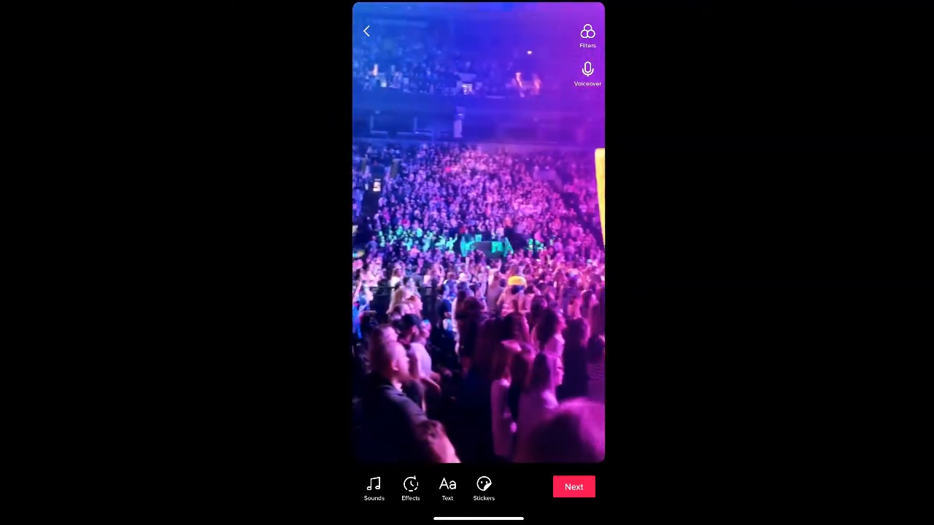
Continue from the editor to the concert crowd video's Post screen.
left_click(573, 487)
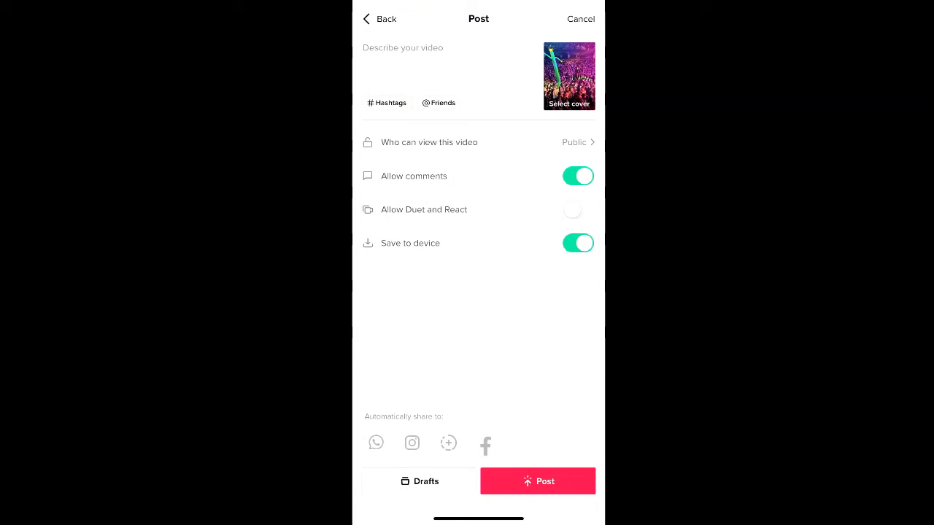
Save the concert crowd video back to Drafts and return to the two-draft list.
left_click(419, 480)
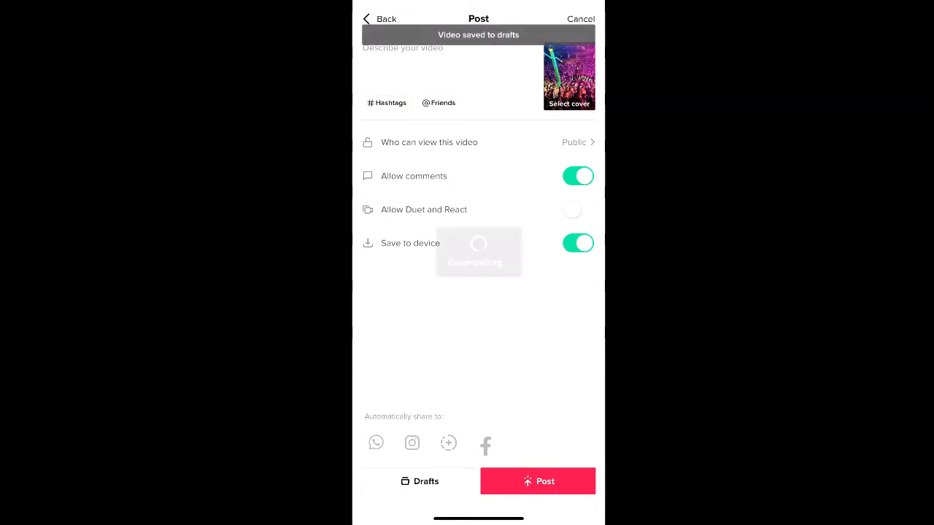
left_click(419, 481)
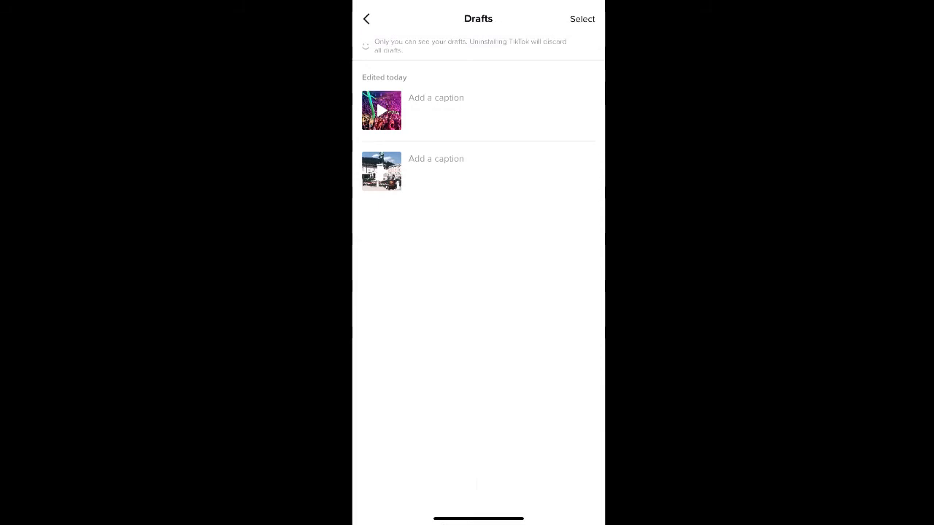